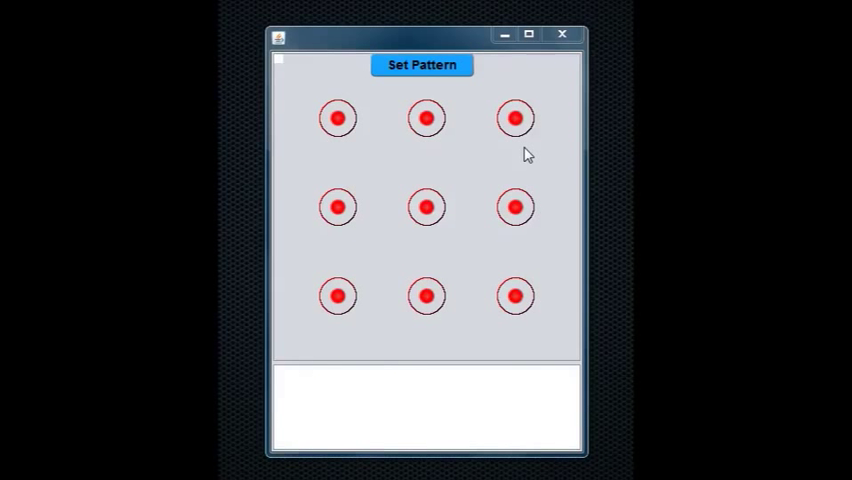
{"action": "mouse_move", "coordinate": [462, 47]}
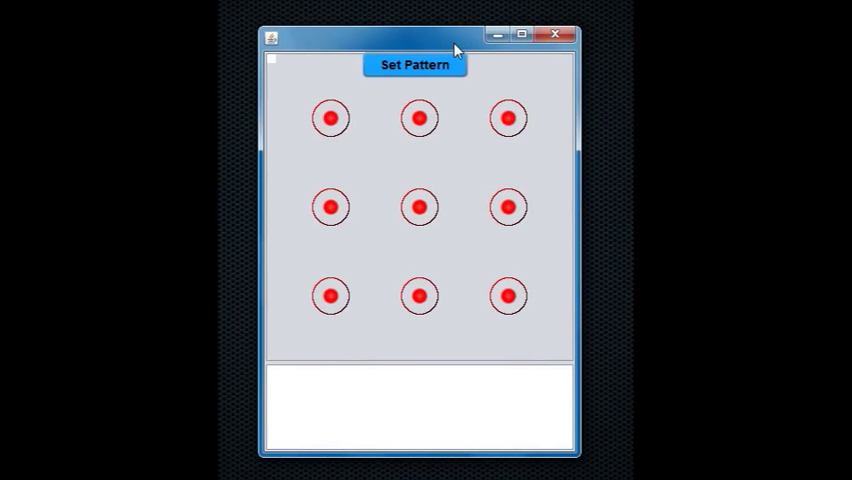
{"action": "mouse_move", "coordinate": [313, 357]}
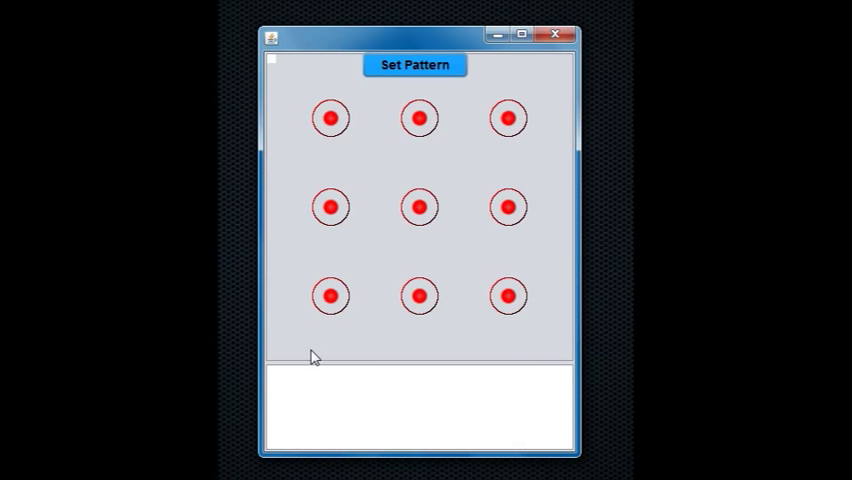
Trace a test pattern from dot 1 to dot 5, which gets rejected as incorrect.
{"action": "left_click", "coordinate": [507, 118]}
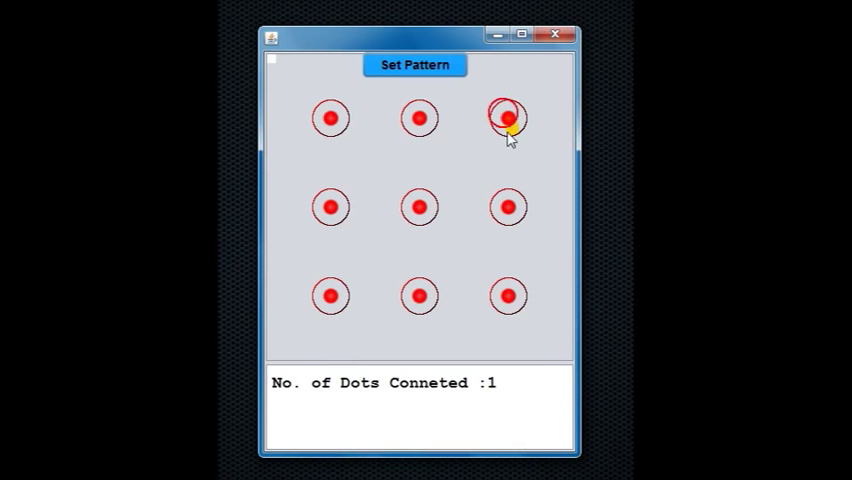
{"action": "left_click_drag", "start_coordinate": [508, 118], "coordinate": [330, 207]}
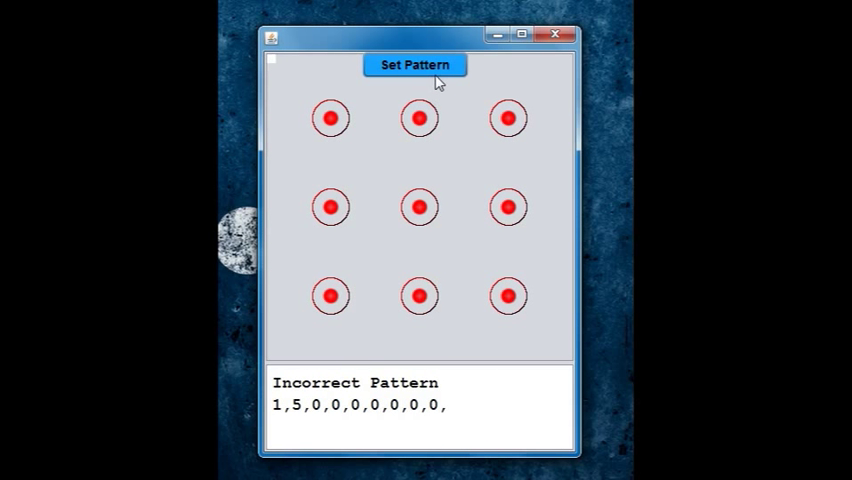
Draw the L pattern 1,4,7,8,9 and save it with Set Pattern.
{"action": "left_click_drag", "start_coordinate": [329, 117], "coordinate": [329, 207]}
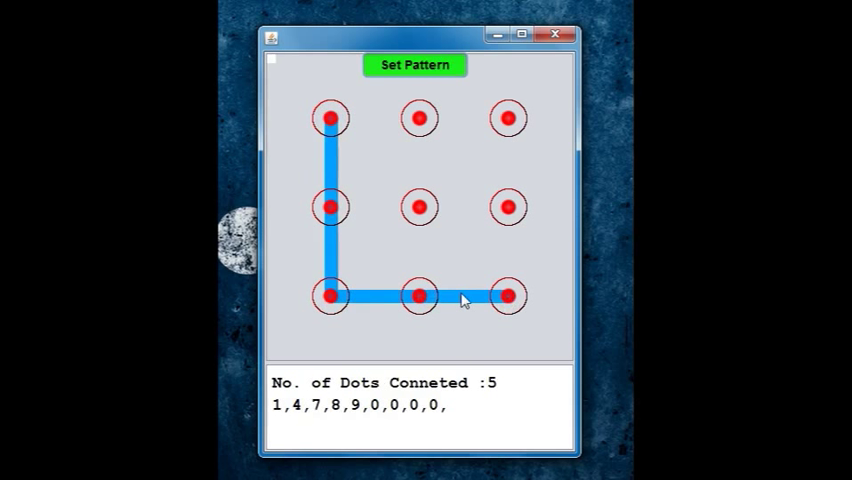
{"action": "left_click", "coordinate": [414, 64]}
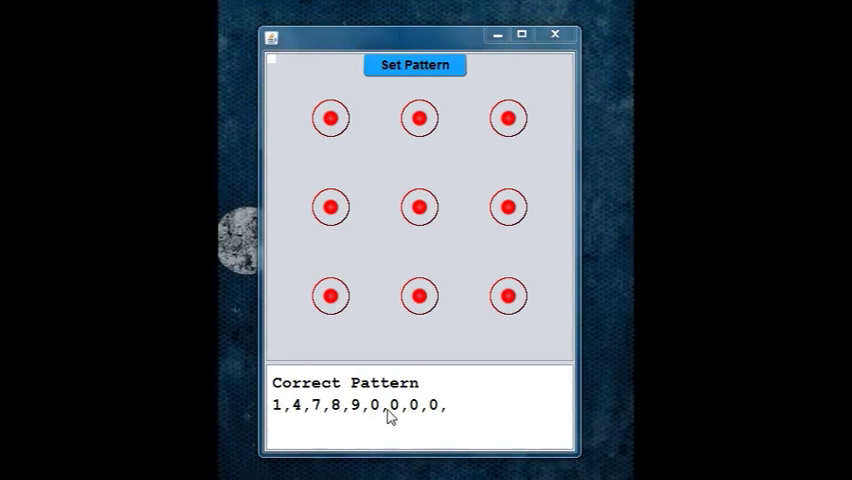
{"action": "mouse_move", "coordinate": [293, 415]}
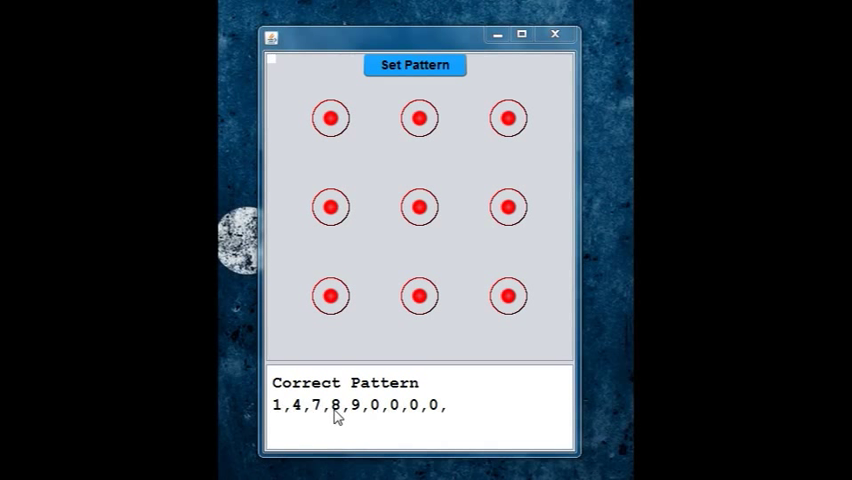
{"action": "mouse_move", "coordinate": [330, 205]}
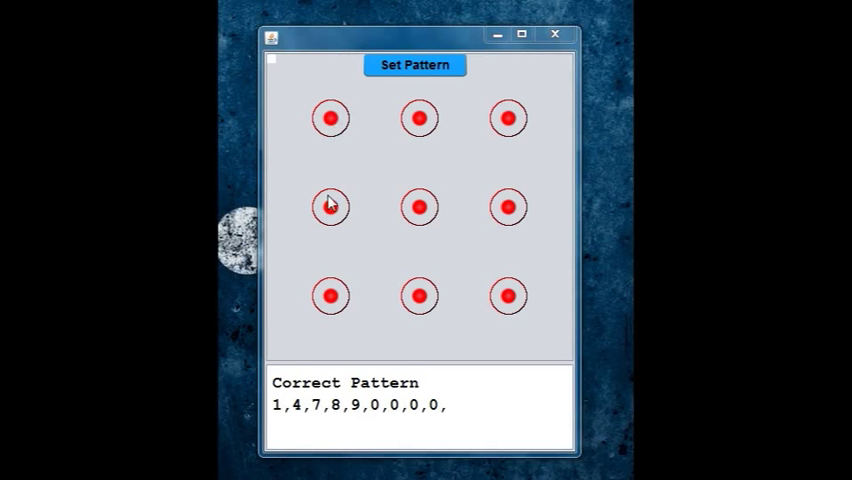
{"action": "mouse_move", "coordinate": [330, 268]}
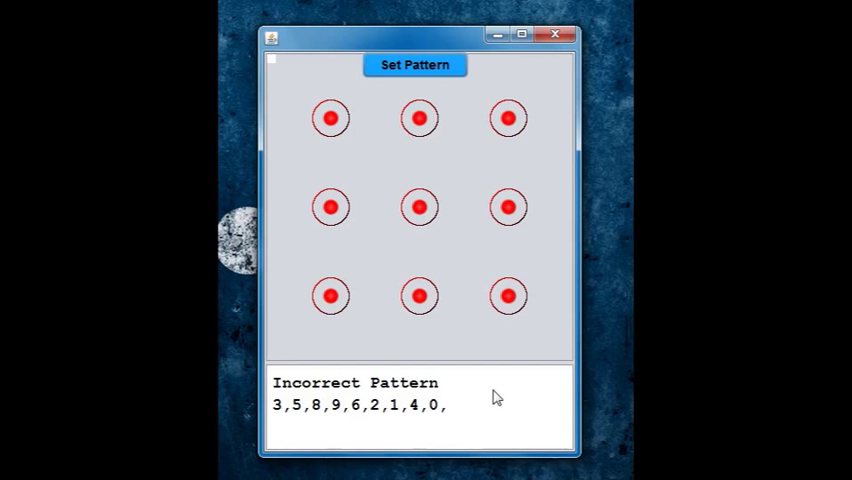
{"action": "mouse_move", "coordinate": [295, 357]}
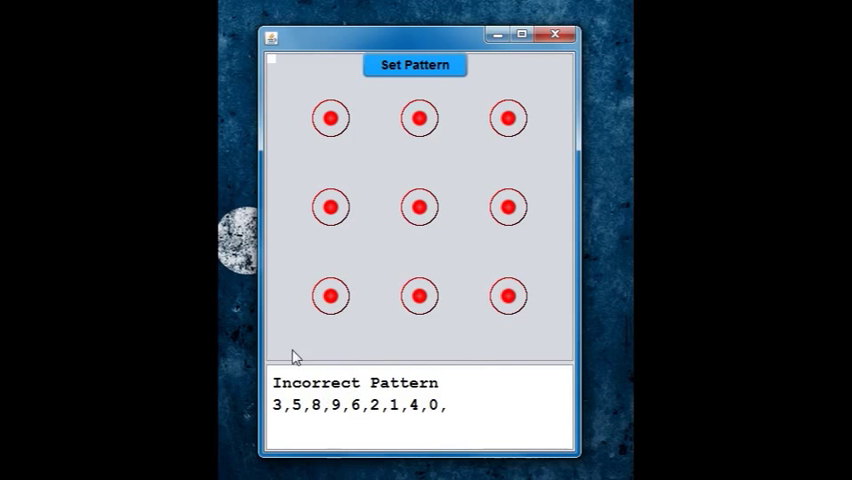
{"action": "mouse_move", "coordinate": [477, 352]}
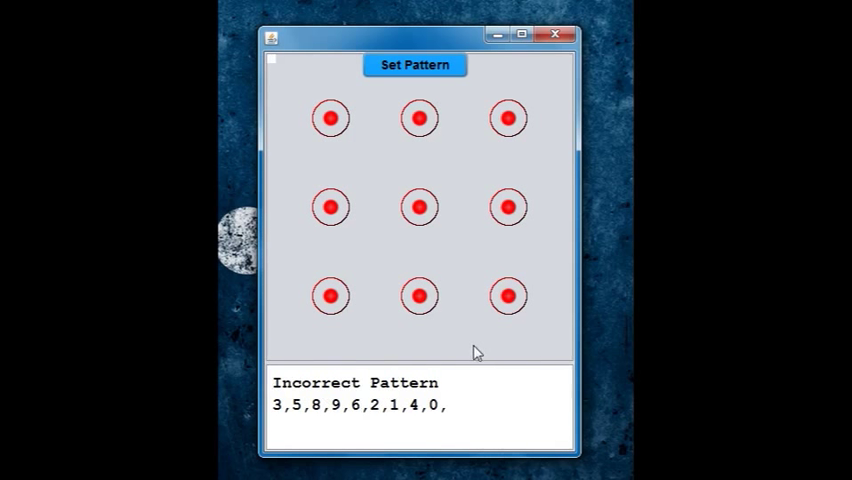